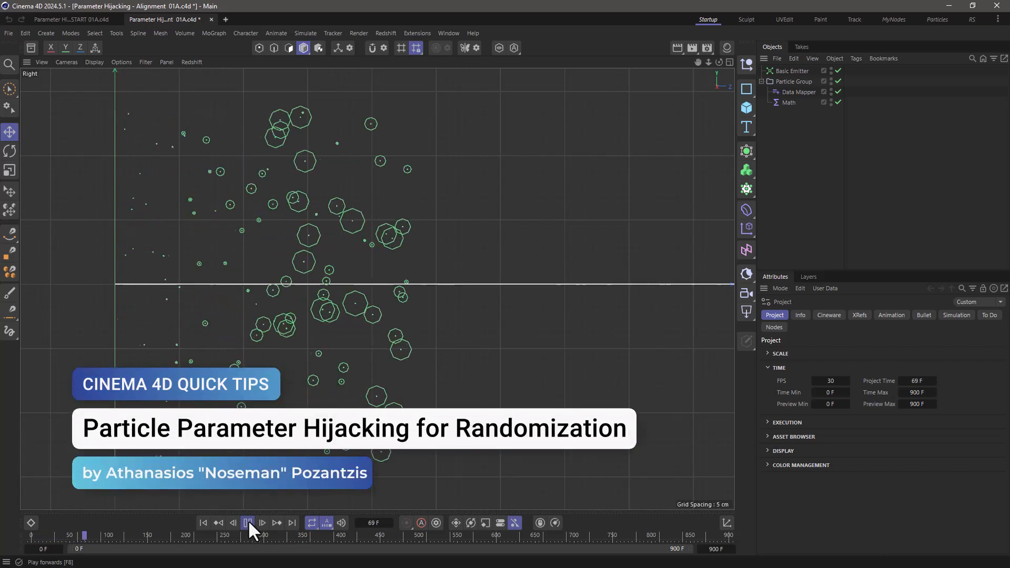
- Review the Basic Emitter's 1 × 270 cm rectangle emitting 50 particles per second
click(247, 523)
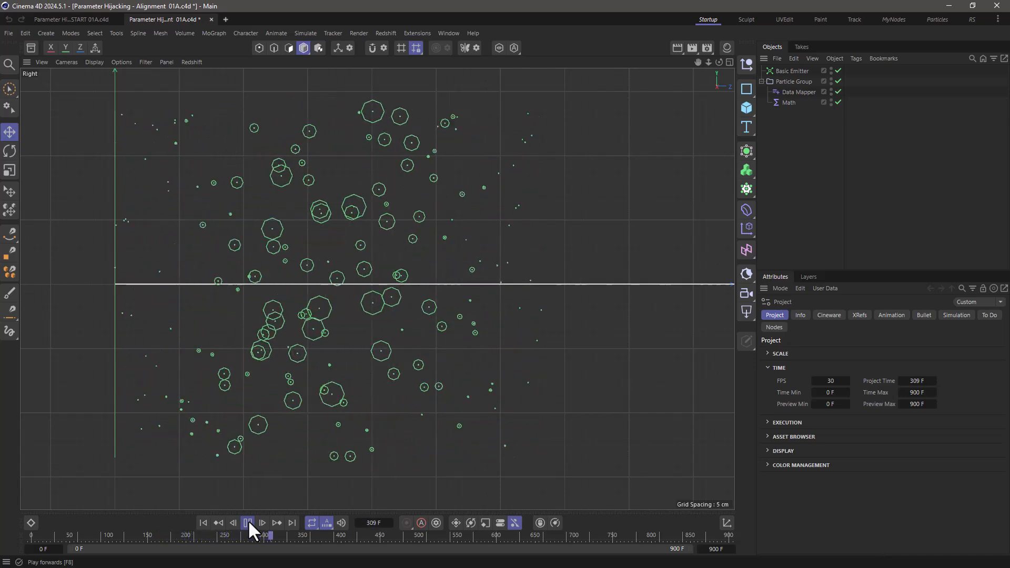
click(247, 522)
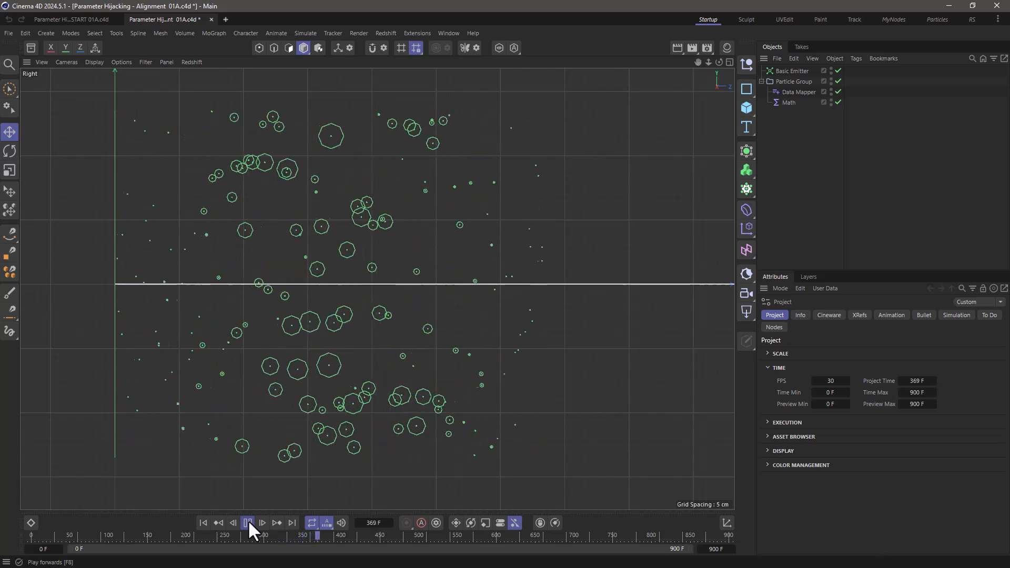
click(247, 522)
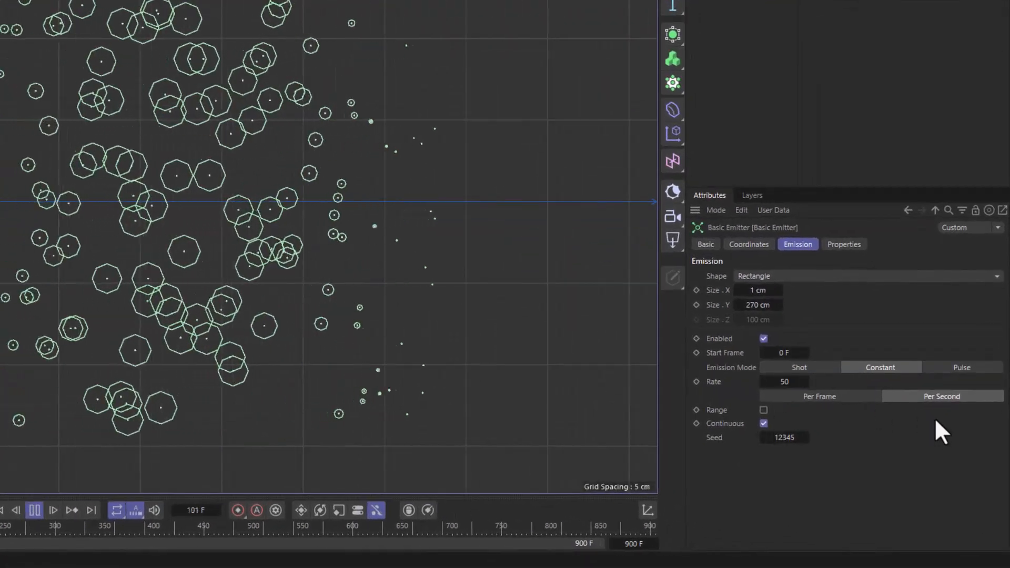
click(844, 244)
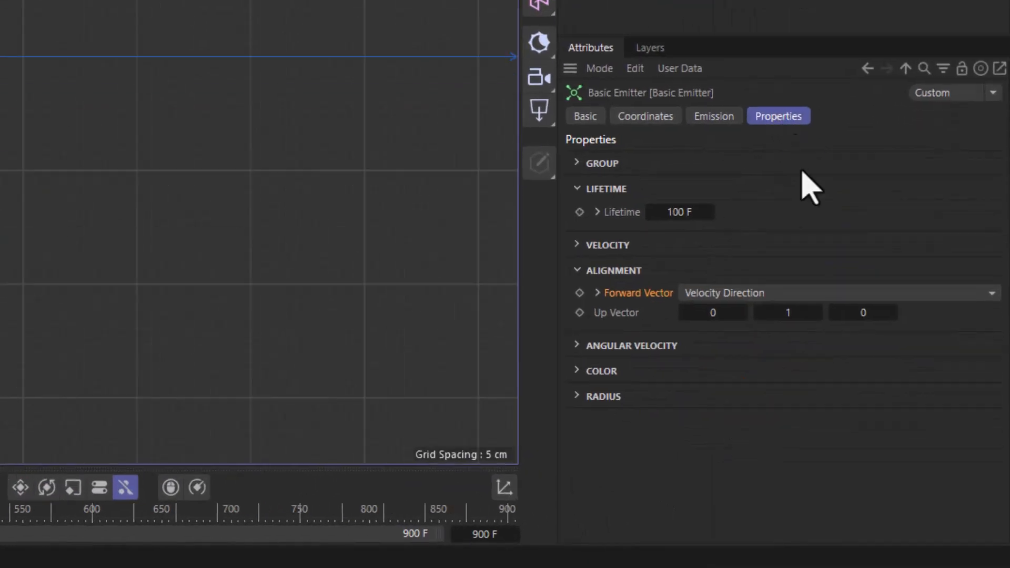
mouse_move(634, 315)
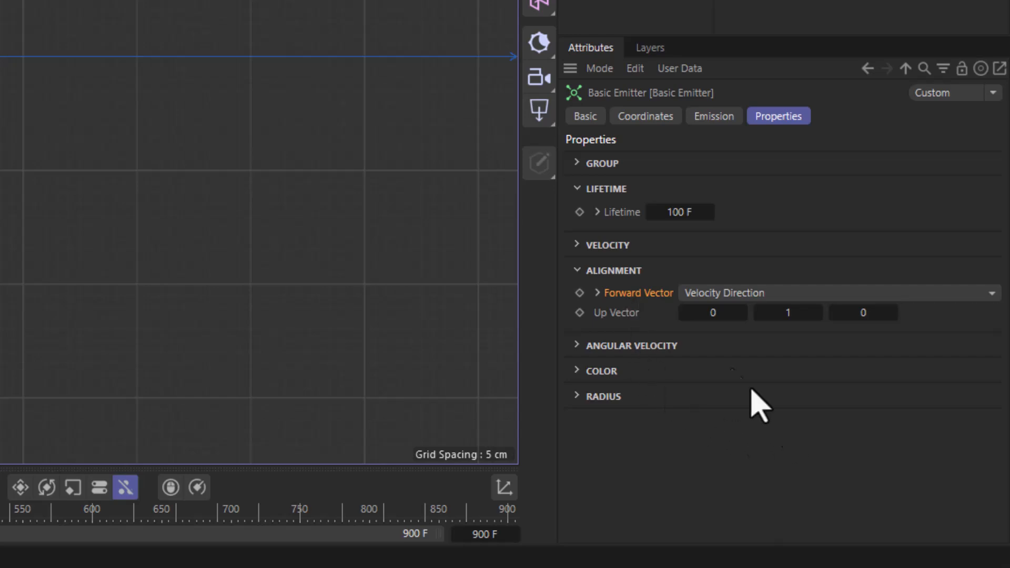
- Set the Basic Emitter's Alignment Forward Vector to Random
click(838, 293)
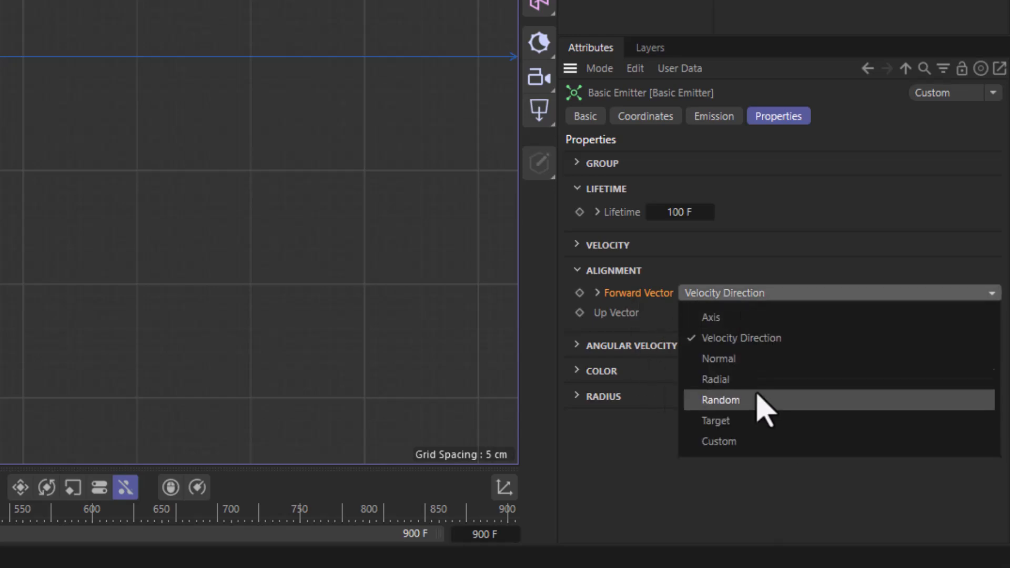
click(719, 400)
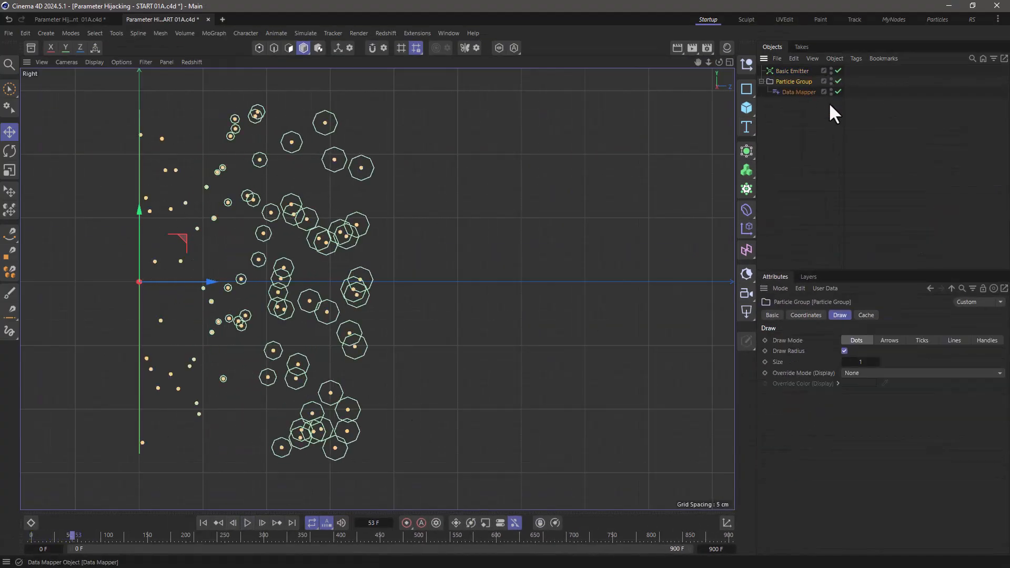
- Set the Particle Group's Draw Mode to Handles
click(986, 340)
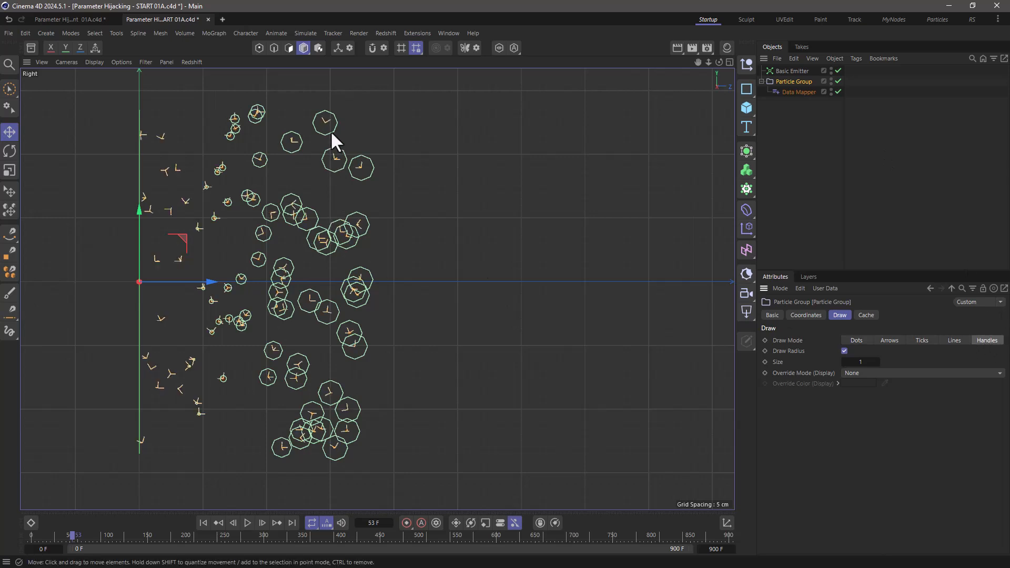
mouse_move(454, 167)
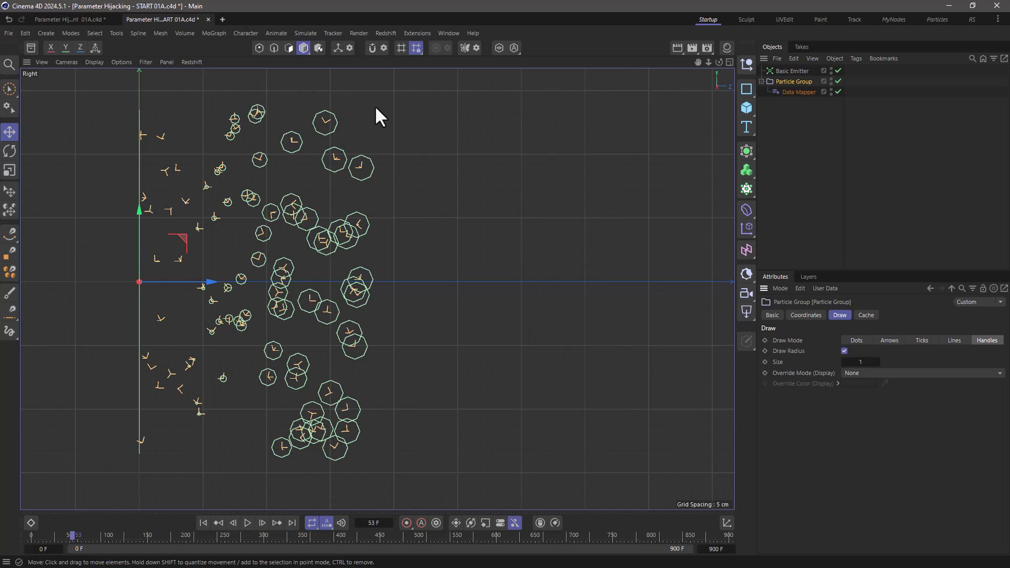
- Add a Math modifier using the Alignment forward dot product, outputting to Radius
click(304, 33)
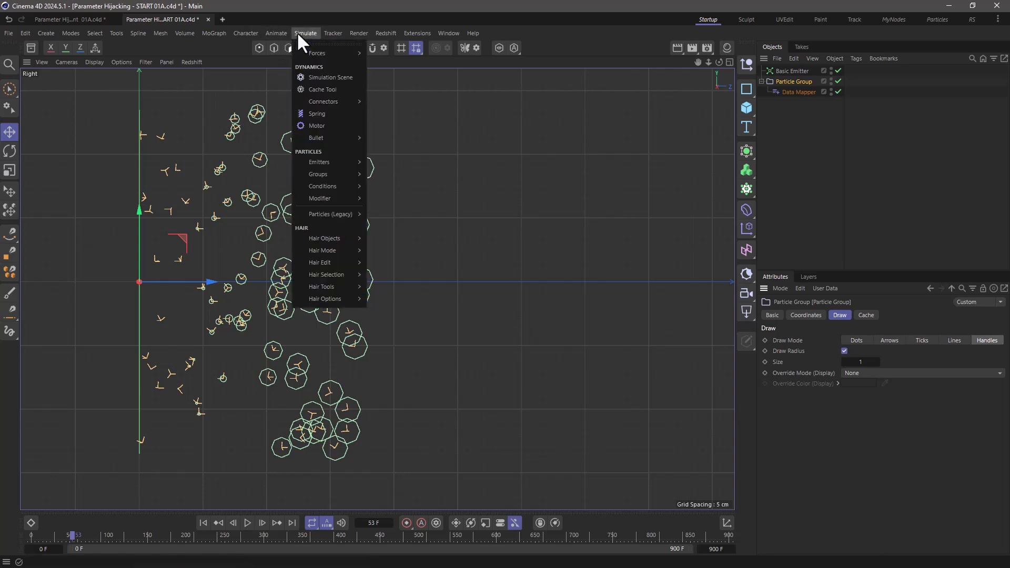
mouse_move(320, 197)
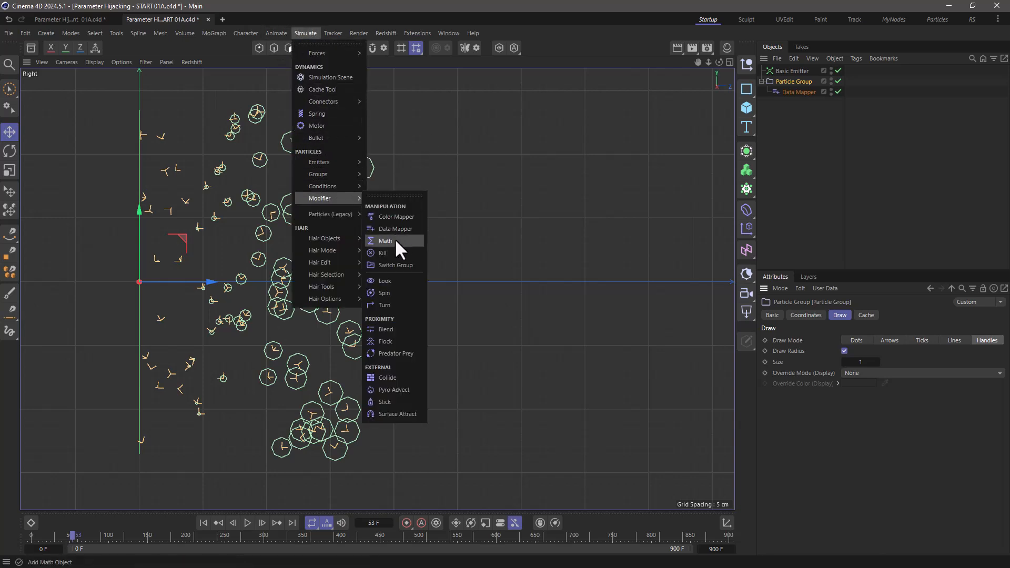
click(385, 240)
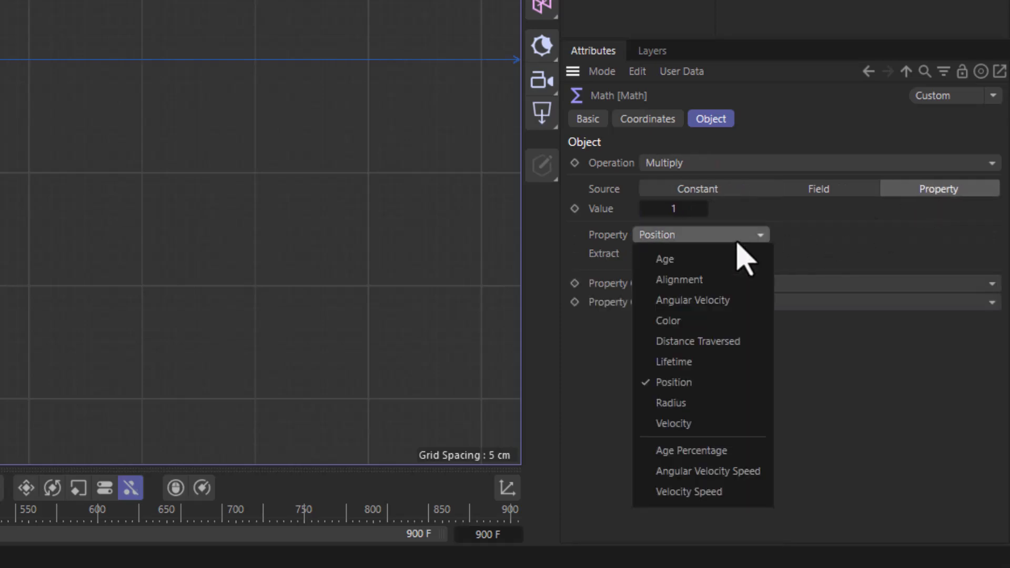
click(678, 280)
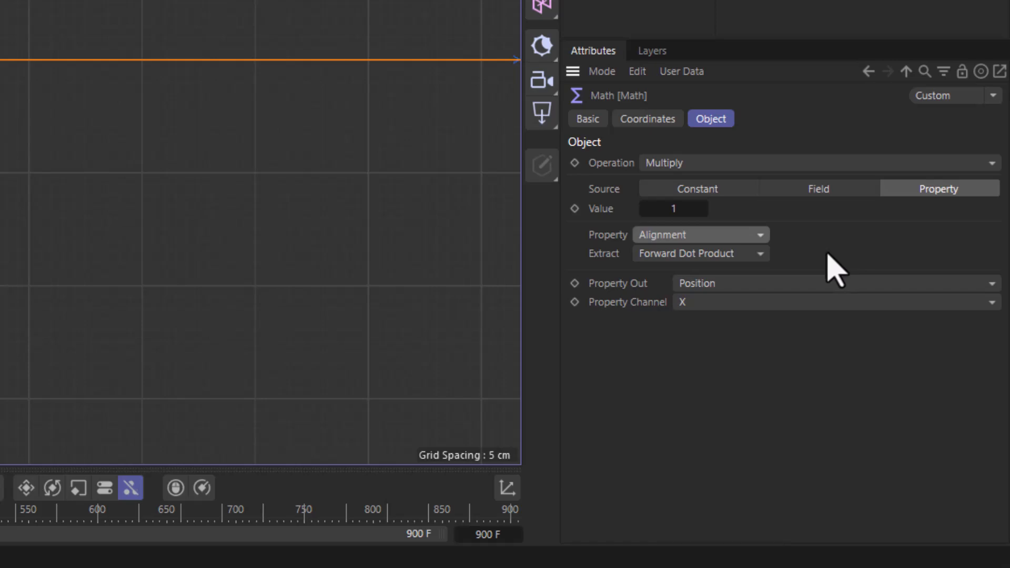
click(835, 283)
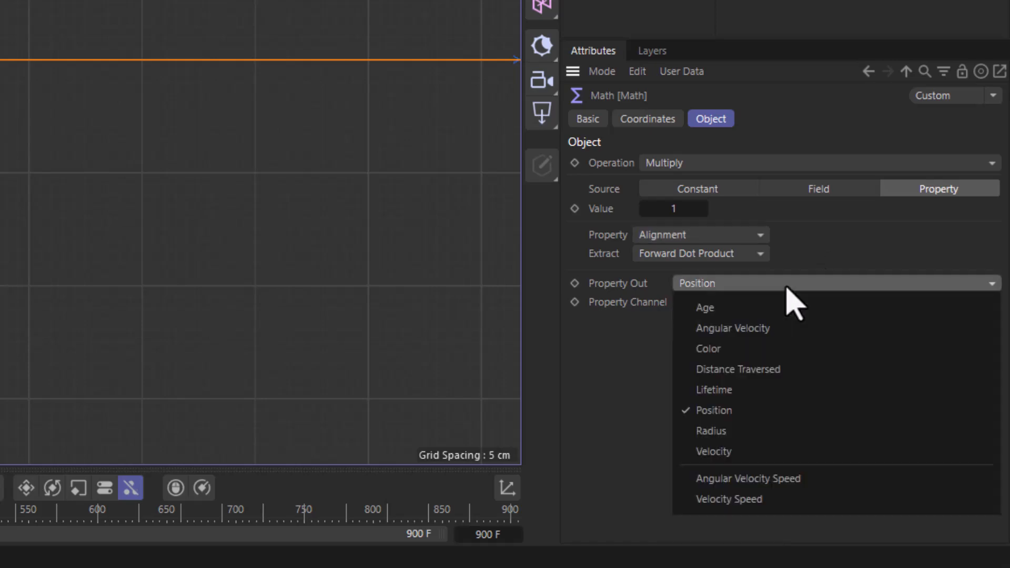
click(711, 431)
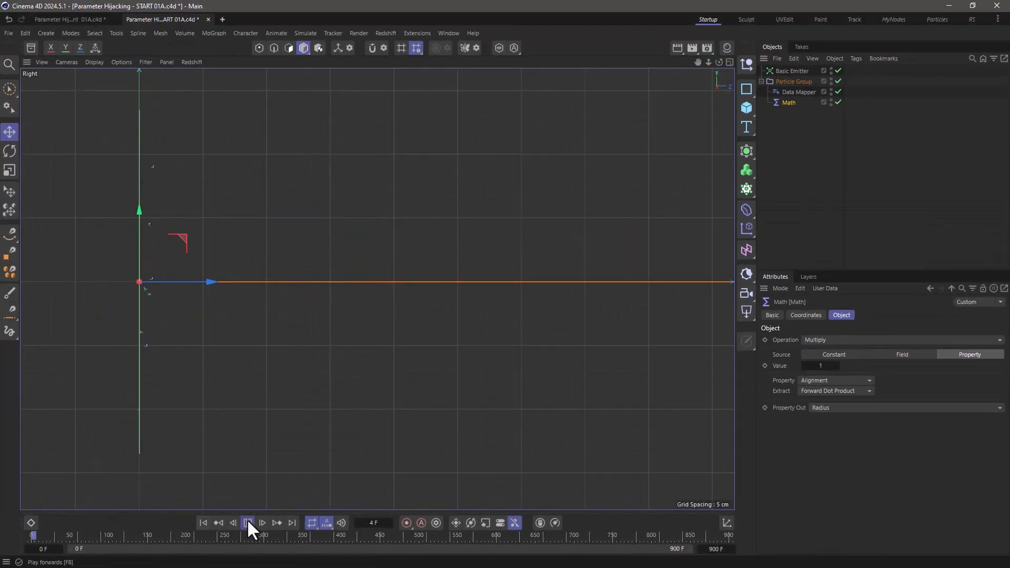
- Play the simulation to frame 72 to check alignment-driven particle radii
click(248, 522)
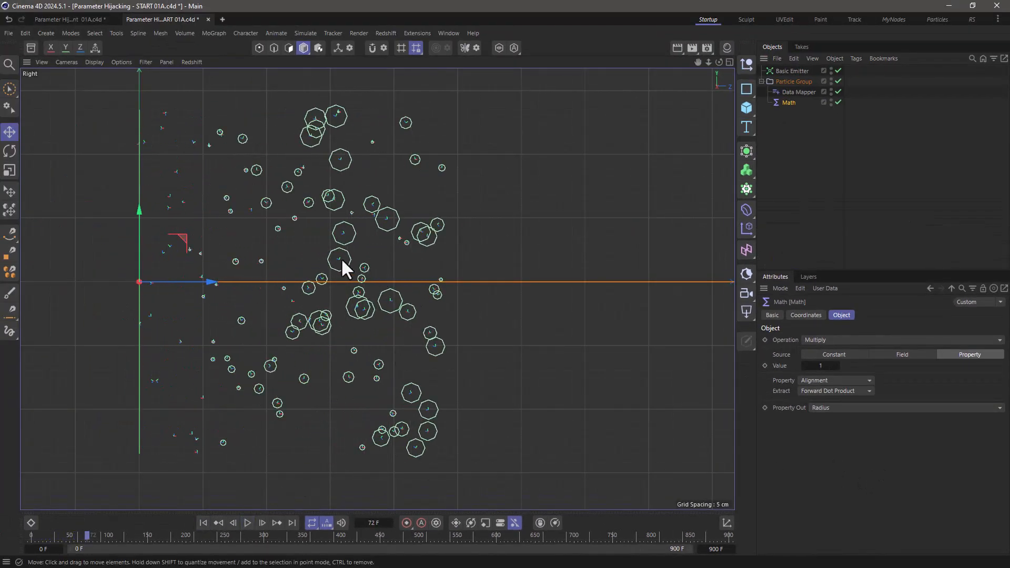
mouse_move(547, 205)
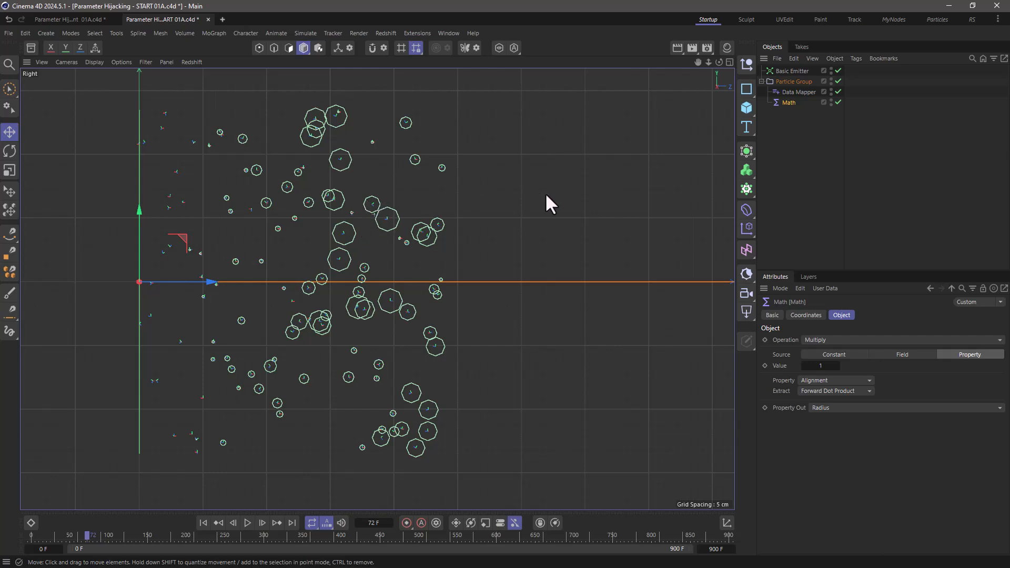
mouse_move(525, 209)
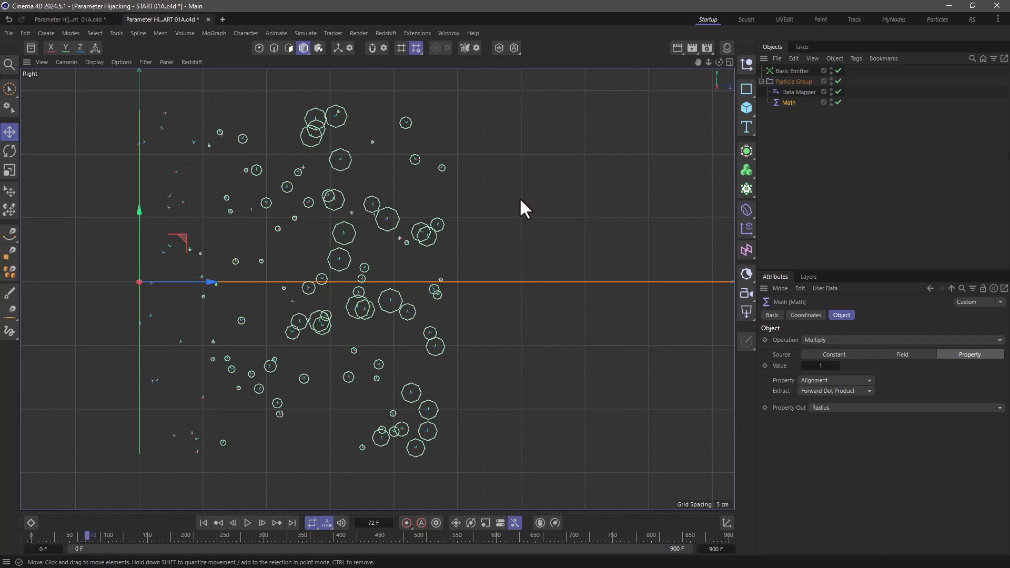
mouse_move(571, 204)
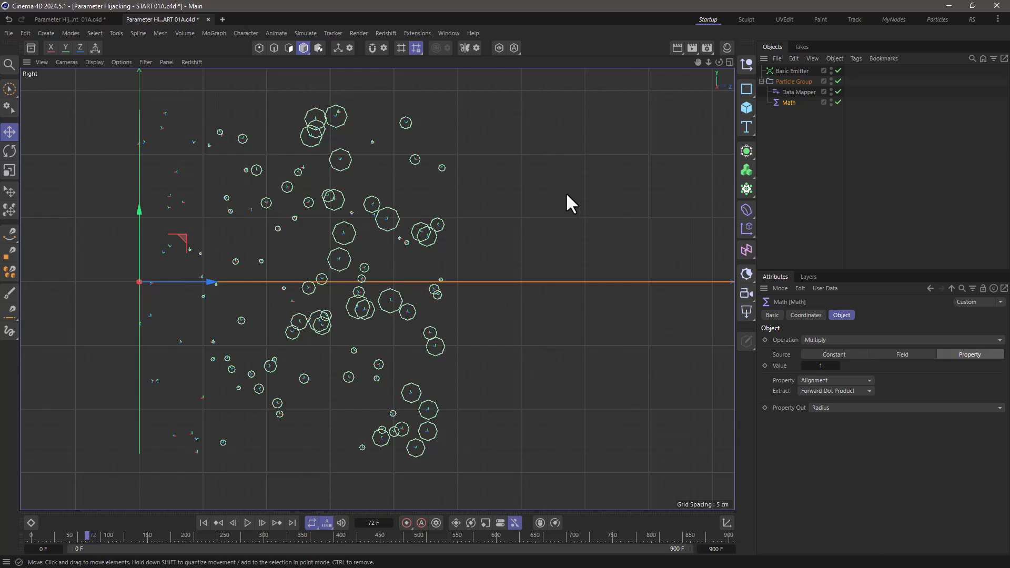
click(248, 522)
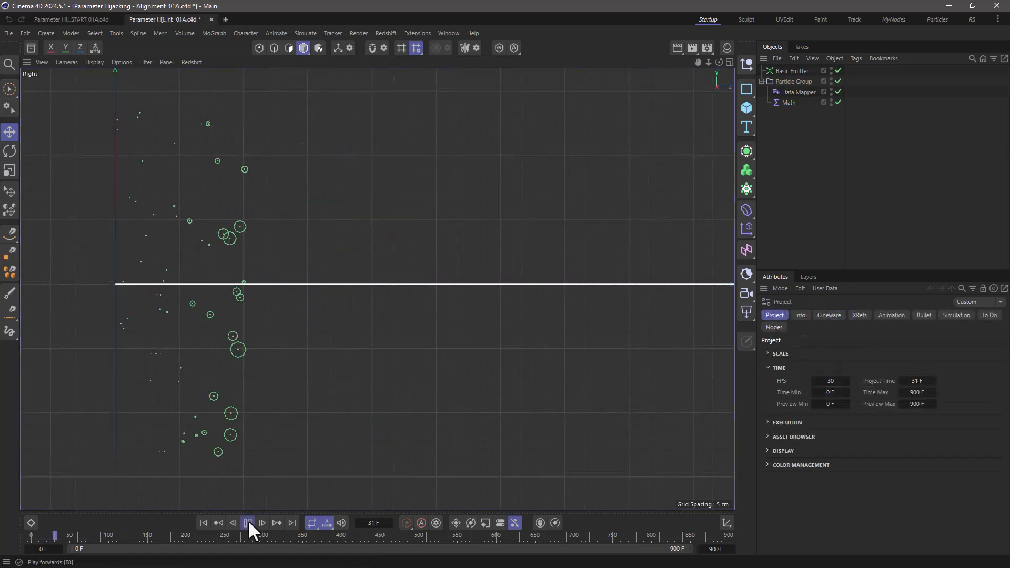
- Play the Alignment 01A scene to frame 151, showing variously sized particles
click(247, 522)
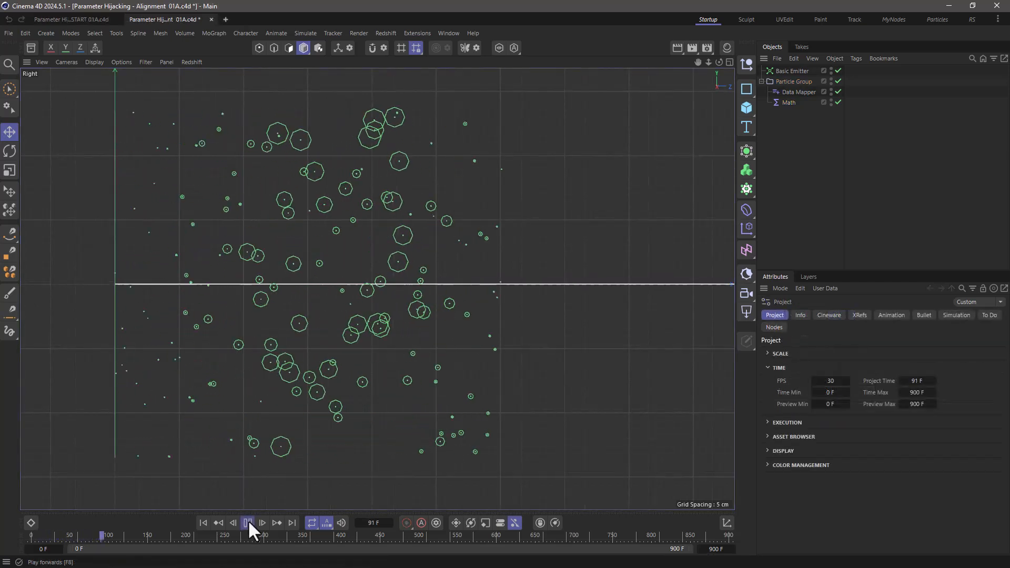
click(247, 522)
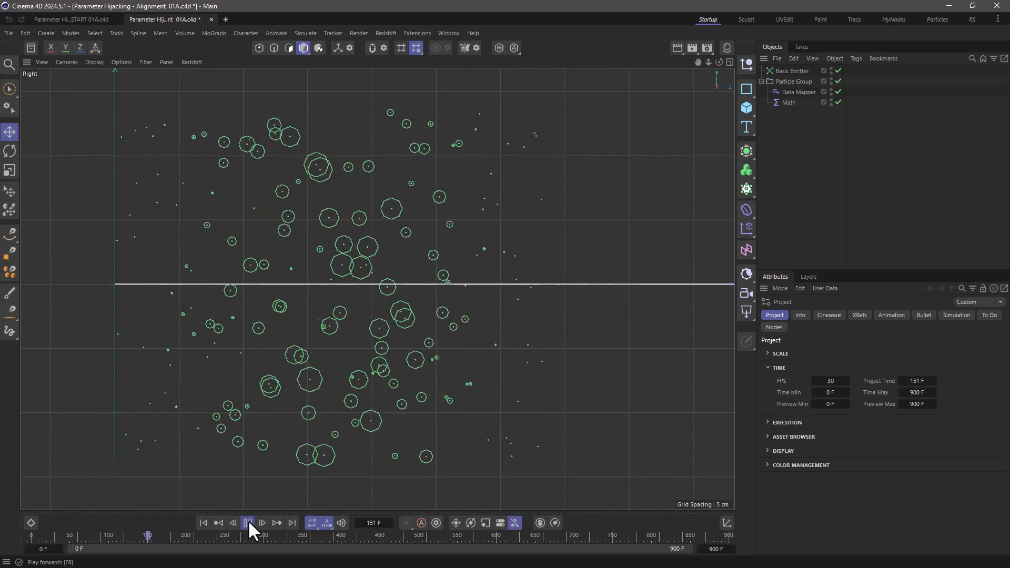